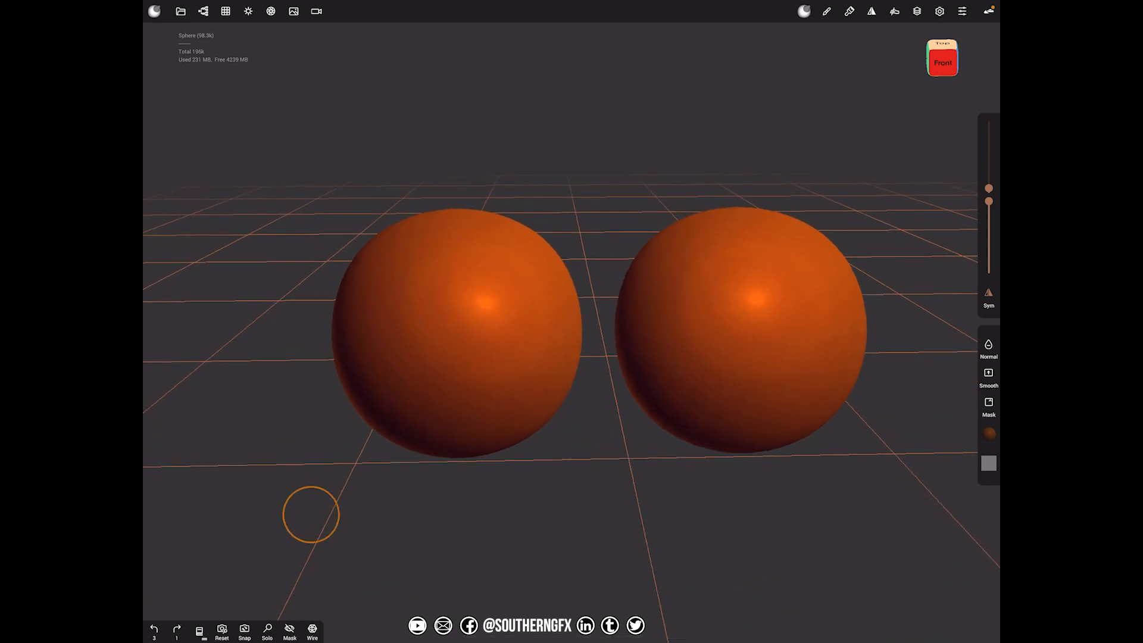
Show the scene list with the two separate Sphere objects, then the app's about page.
{"action": "left_click", "coordinate": [205, 11]}
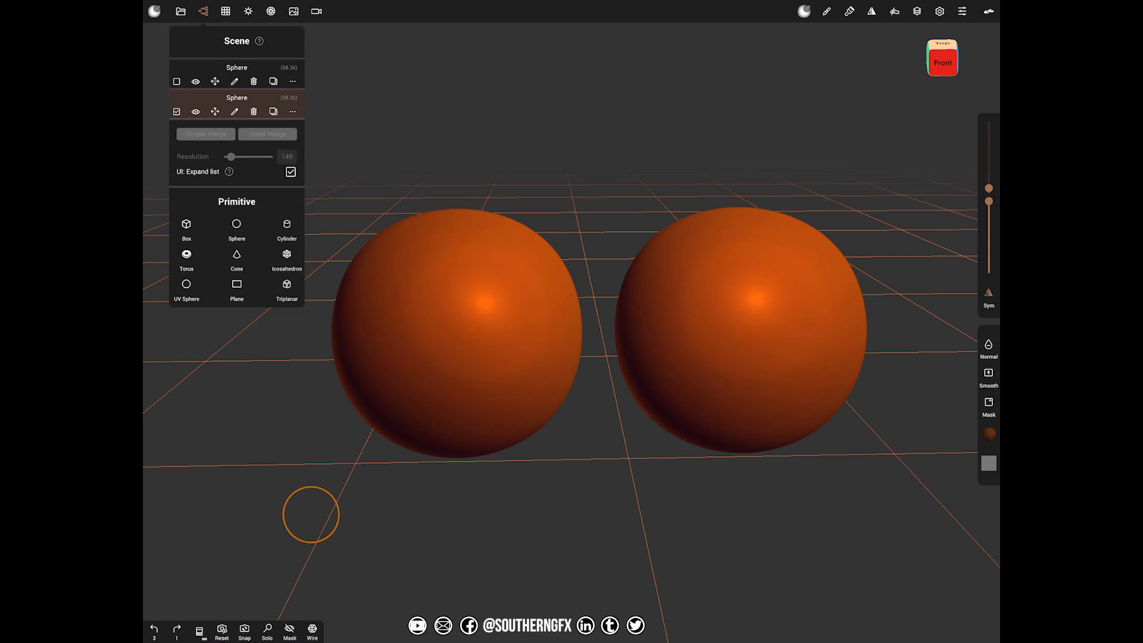
{"action": "left_click", "coordinate": [176, 81]}
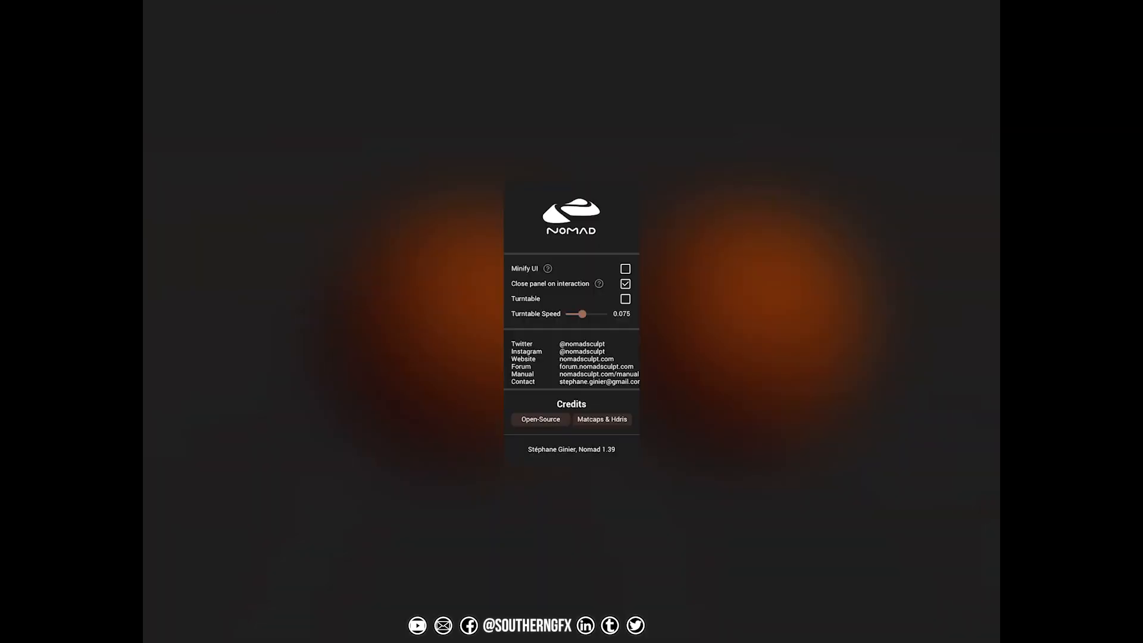
Dismiss the about panel and return to the scene list of both spheres.
{"action": "left_click", "coordinate": [624, 284]}
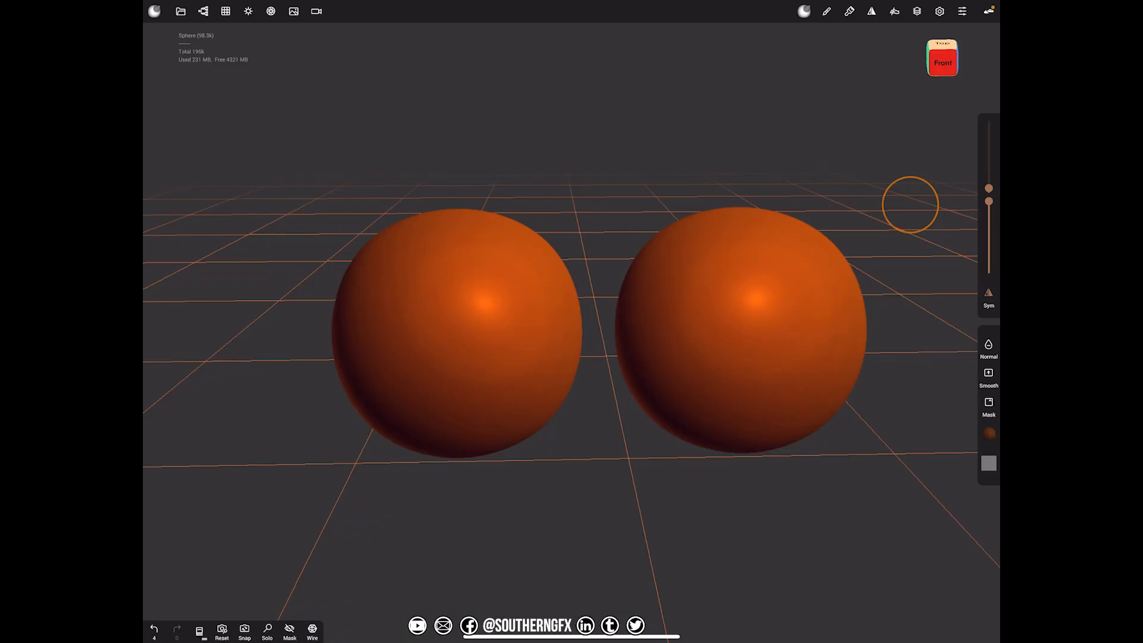
{"action": "left_click", "coordinate": [204, 11]}
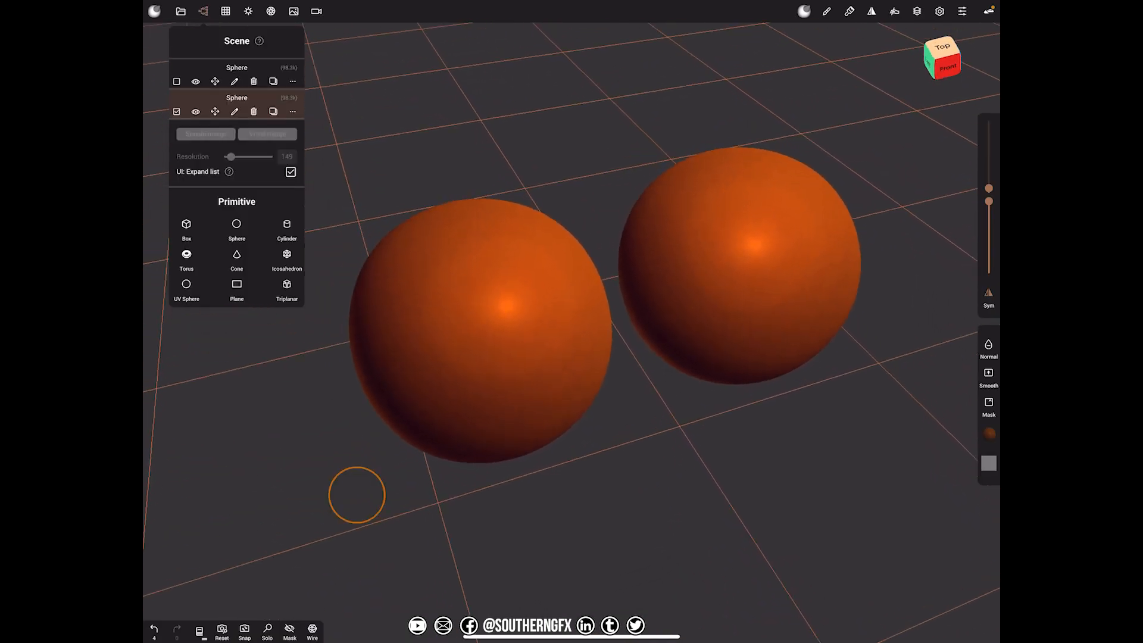
Drag the left sphere partway into the right one and return to the scene list.
{"action": "left_click", "coordinate": [826, 14]}
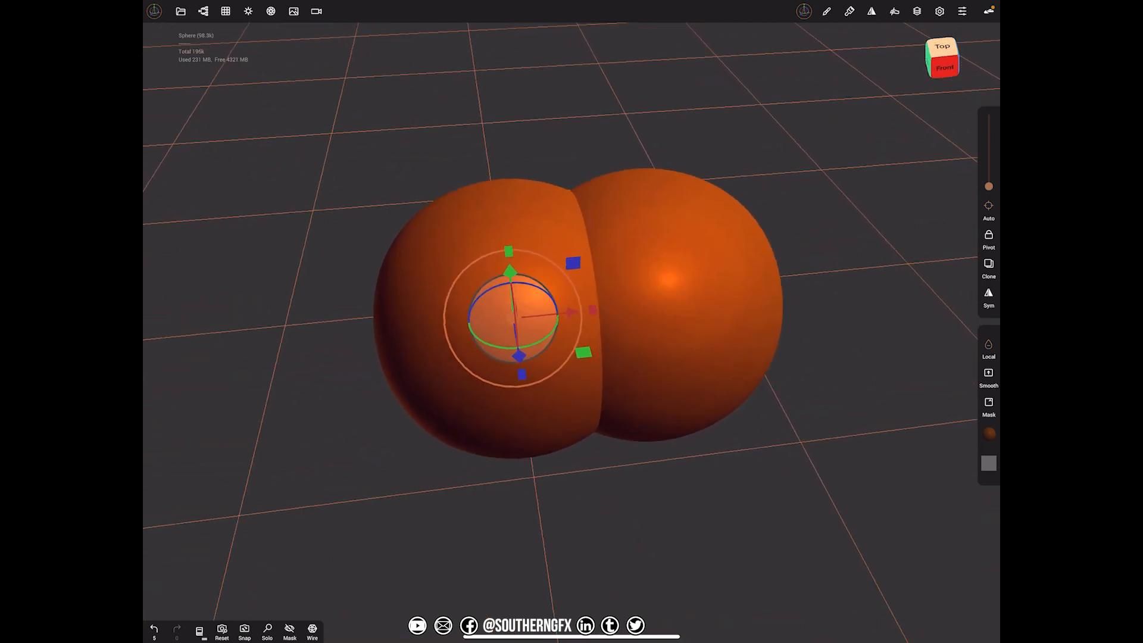
{"action": "left_click", "coordinate": [209, 10]}
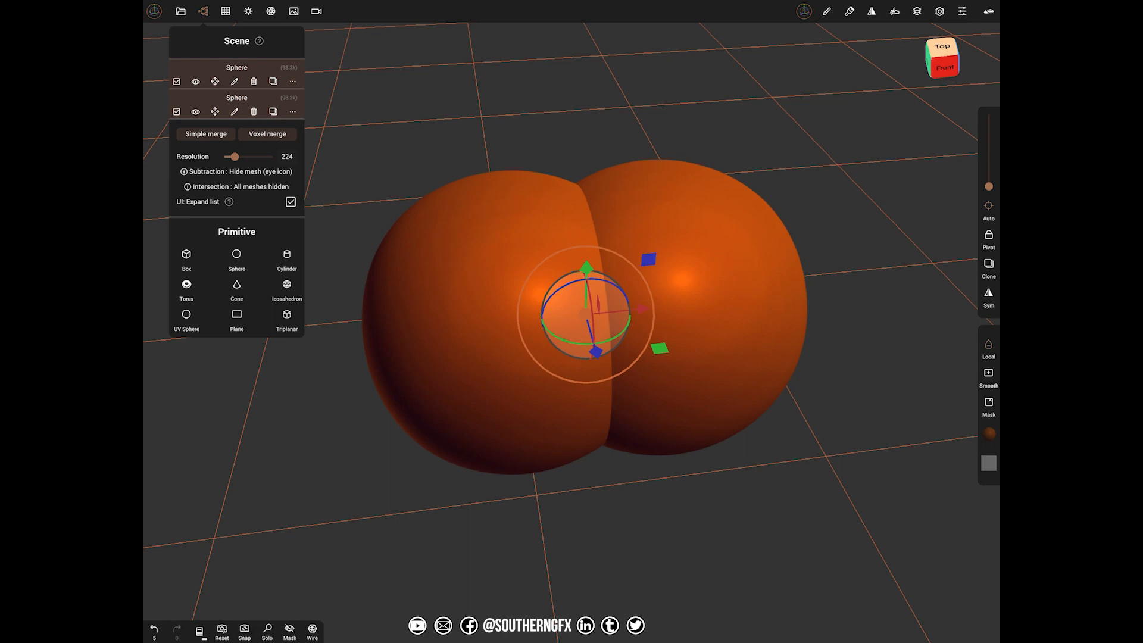
Voxel-merge both spheres at resolution 725, accepting the loss of multiresolution.
{"action": "left_click_drag", "start_coordinate": [234, 156], "coordinate": [241, 156]}
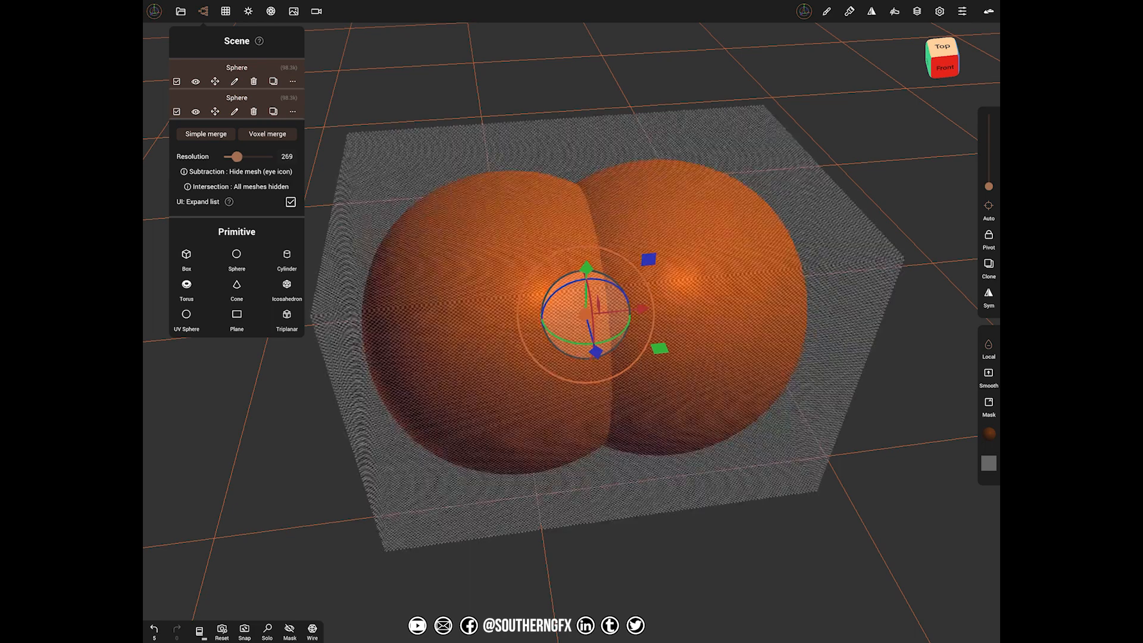
{"action": "left_click_drag", "start_coordinate": [236, 156], "coordinate": [264, 156]}
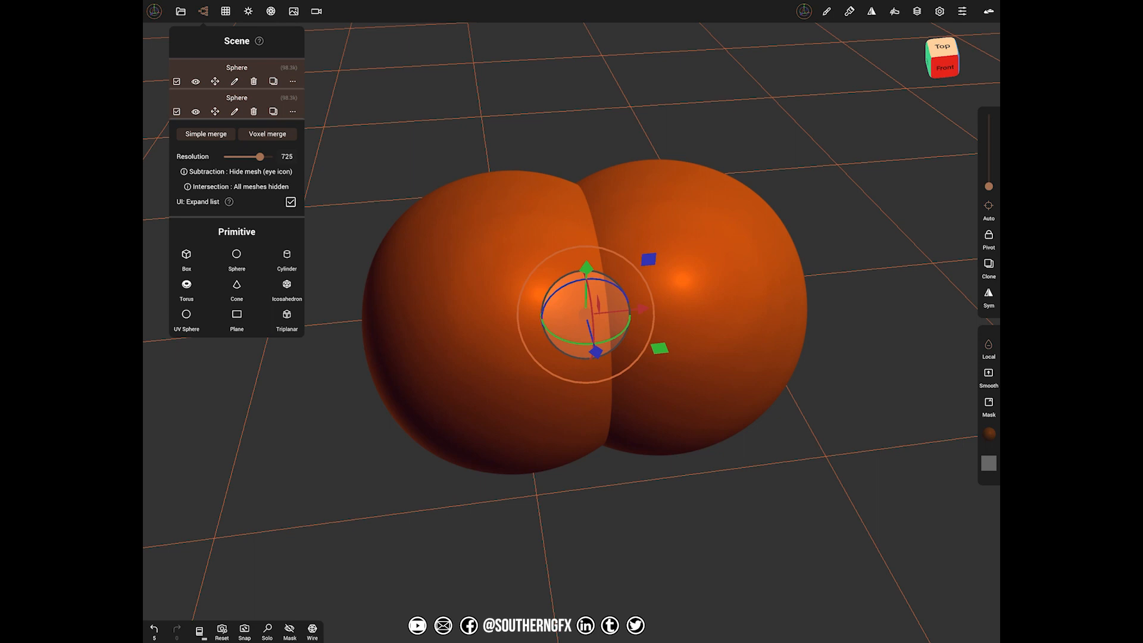
{"action": "left_click", "coordinate": [266, 134]}
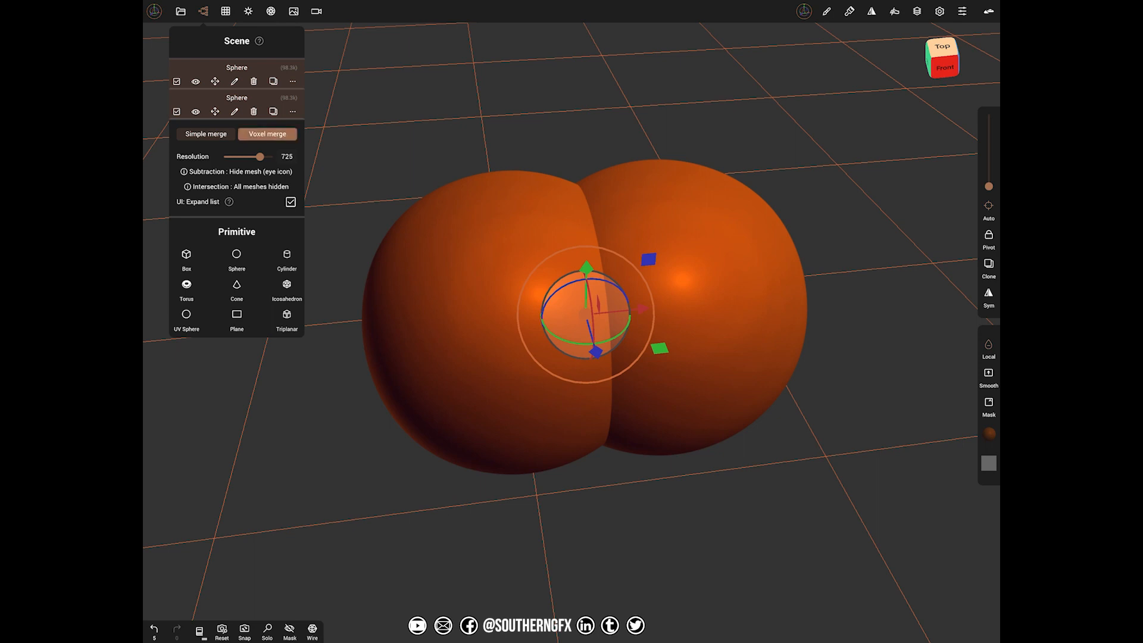
{"action": "left_click", "coordinate": [267, 134]}
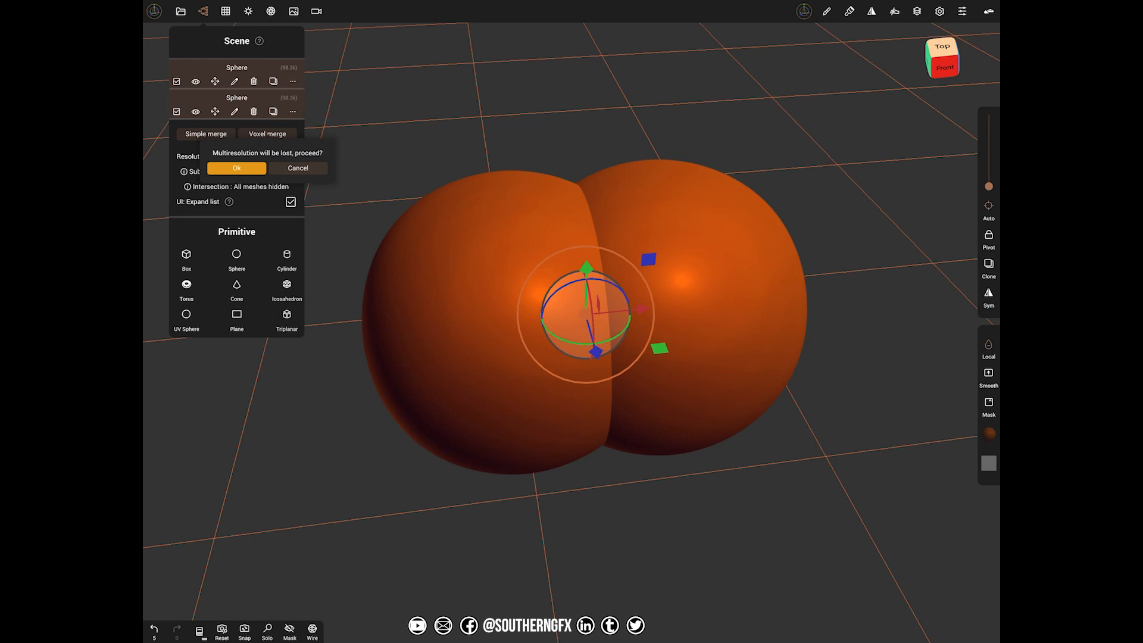
{"action": "left_click", "coordinate": [235, 167]}
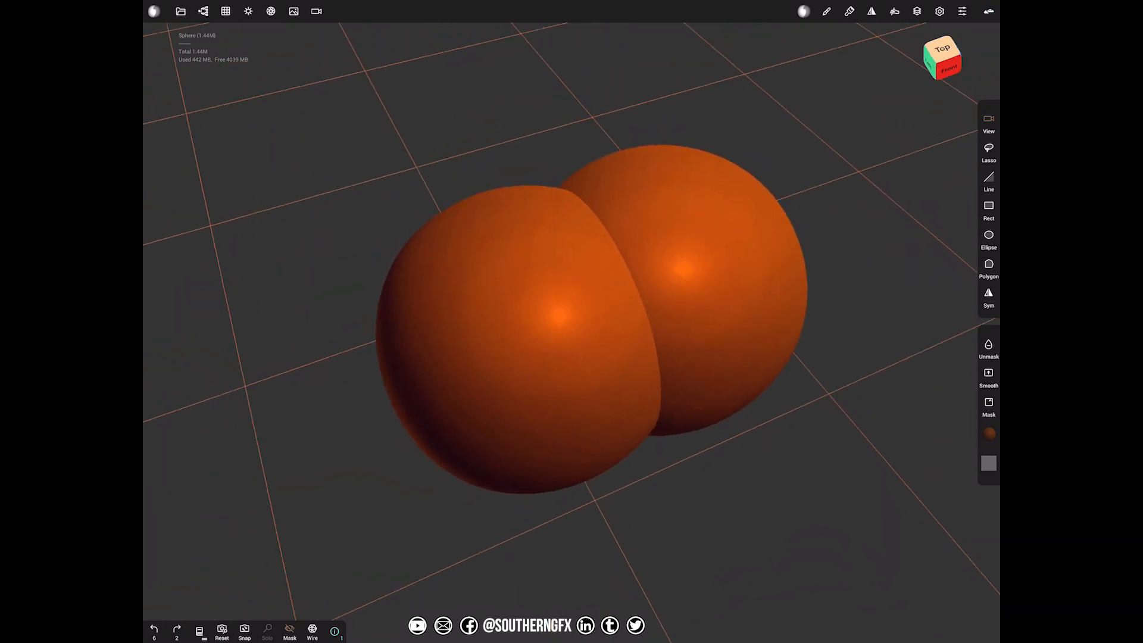
Undo back to two separate spheres and overlap them again with the gizmo.
{"action": "left_click", "coordinate": [156, 629]}
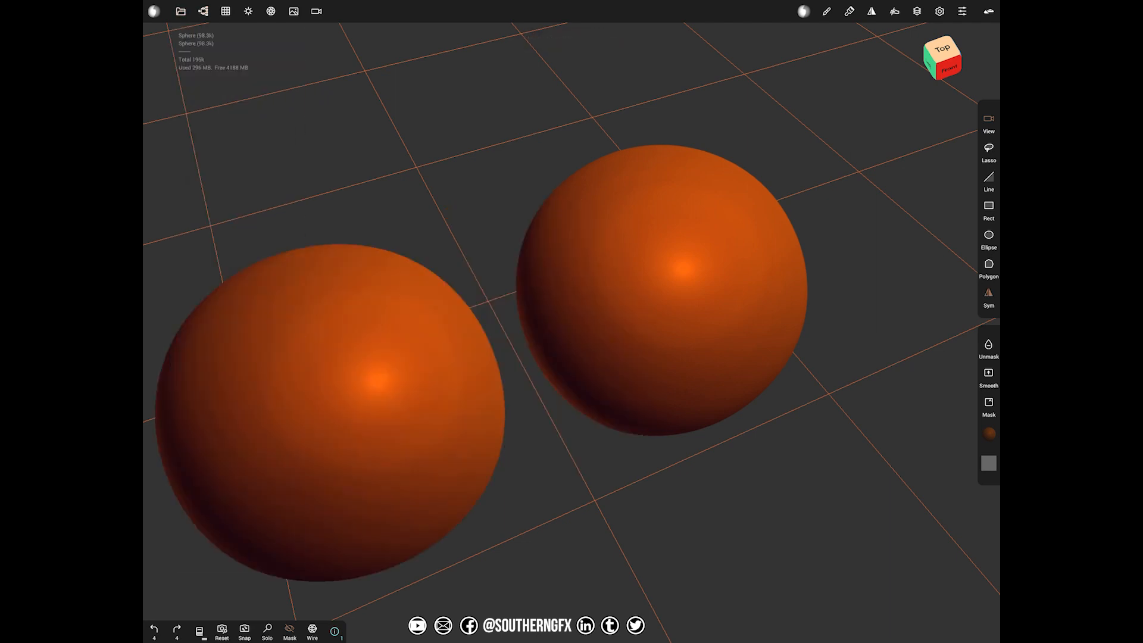
{"action": "left_click", "coordinate": [207, 11]}
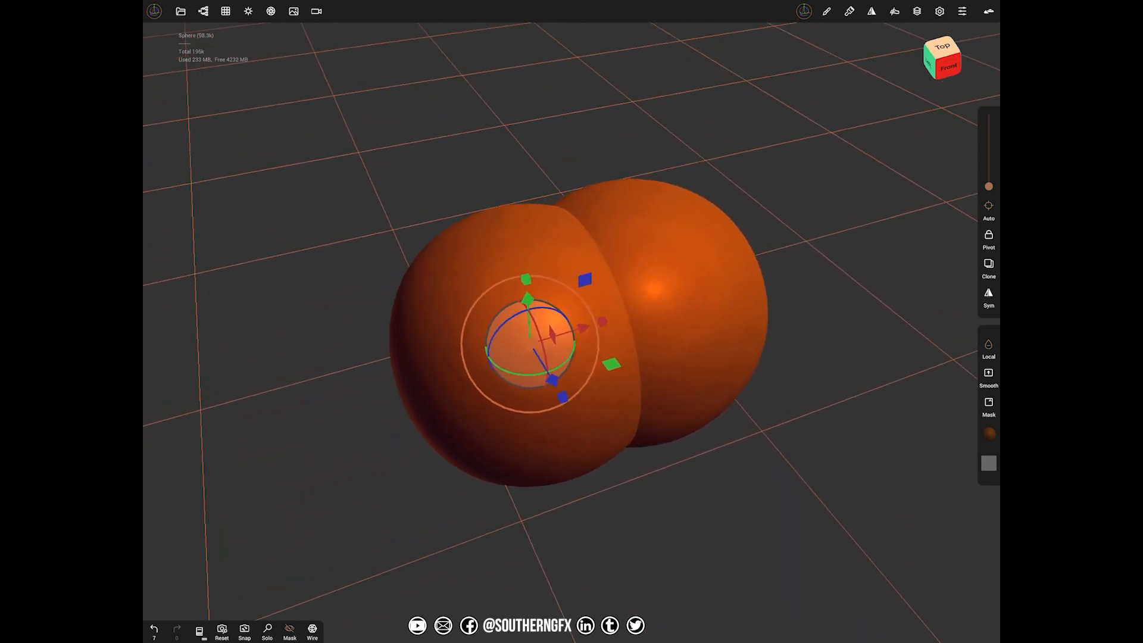
Simple-merge the two overlapping spheres and soften the result into a blobby shape.
{"action": "left_click", "coordinate": [207, 11]}
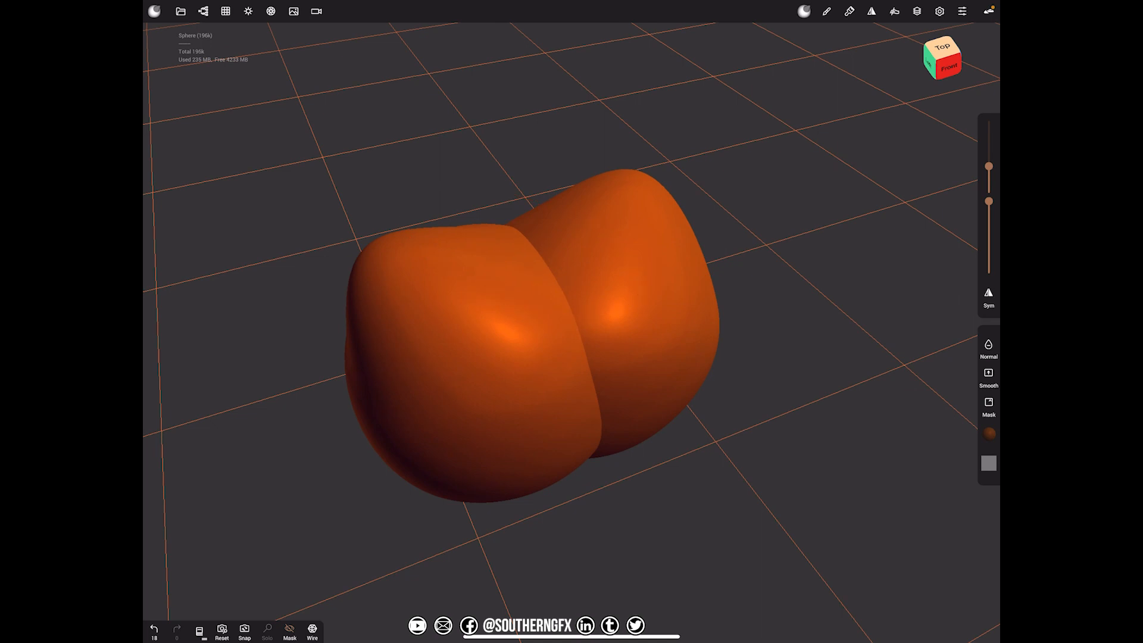
Turn off Connected topology in the Move brush stroke settings.
{"action": "left_click", "coordinate": [826, 12]}
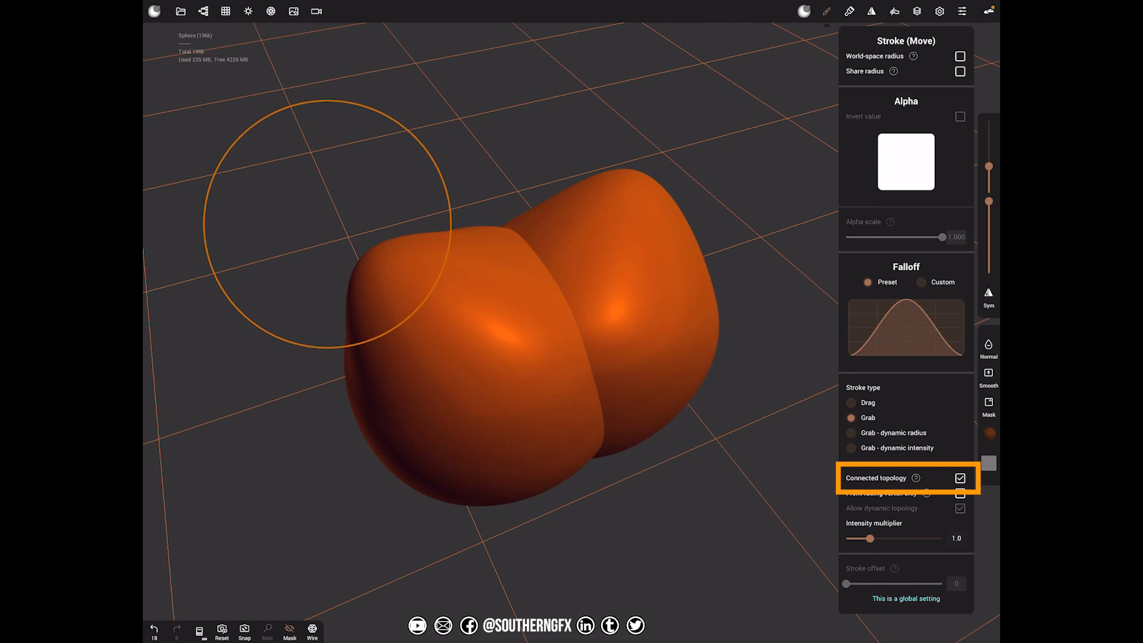
{"action": "left_click", "coordinate": [959, 479]}
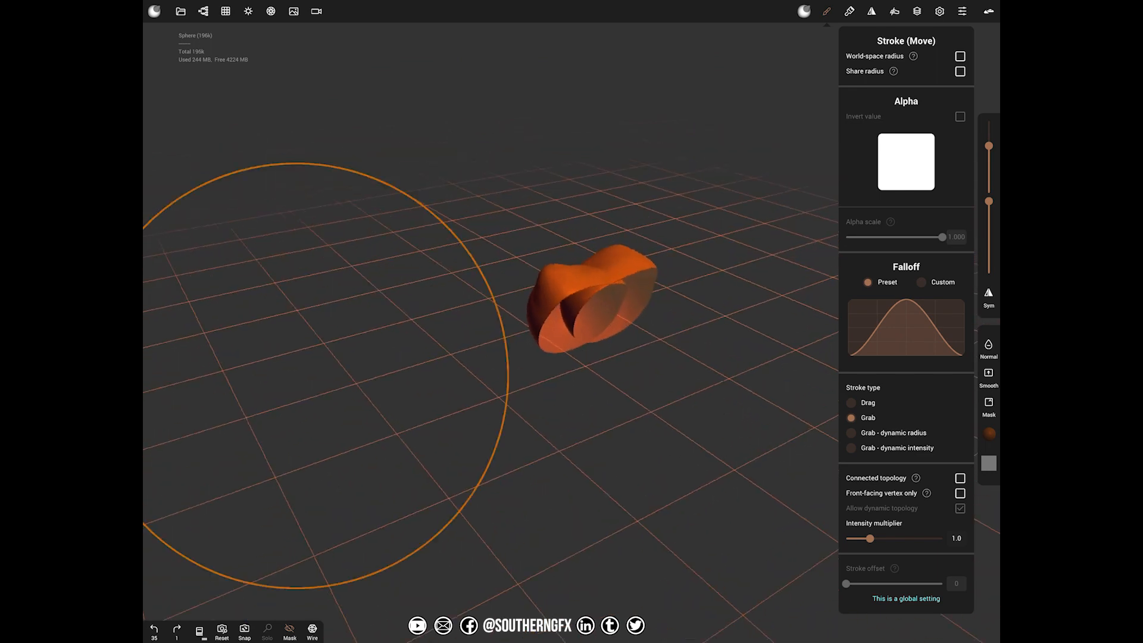
Pull half of the mesh away to expose its hollow inside and confirm one merged object remains.
{"action": "left_click", "coordinate": [205, 11]}
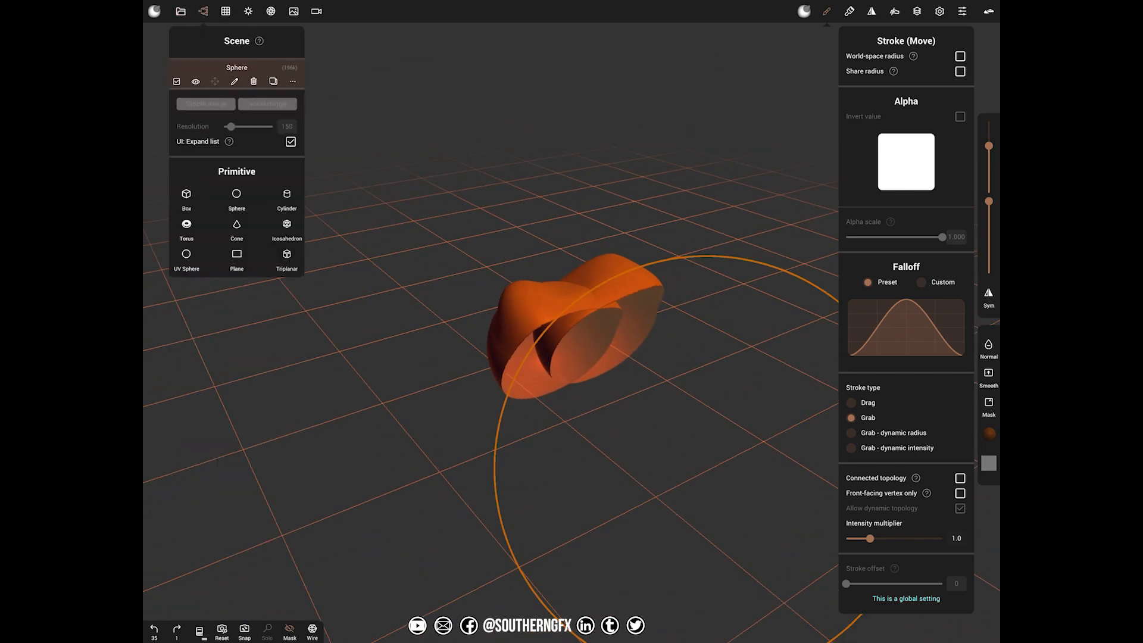